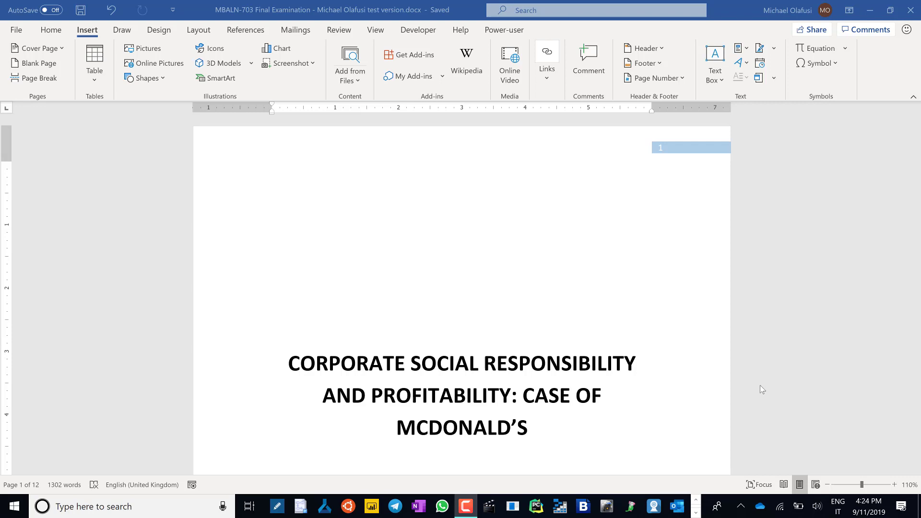
mouse_move(747, 289)
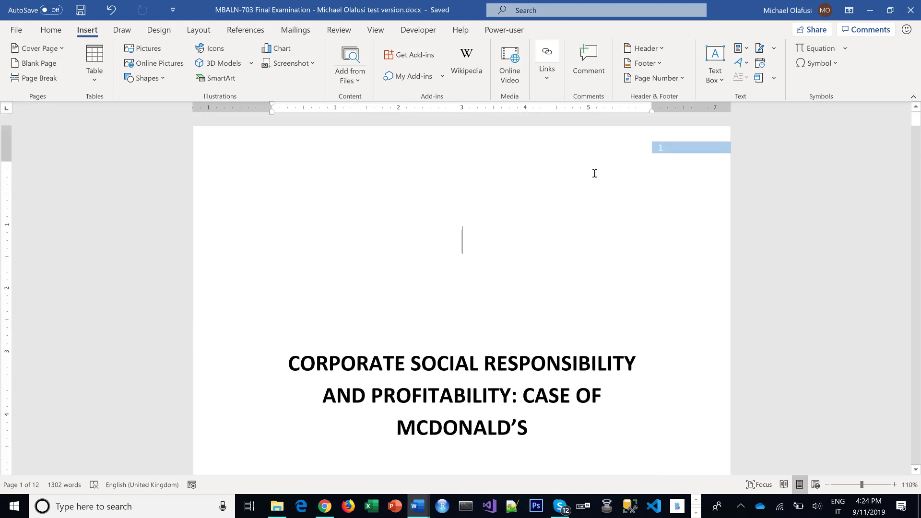
Mark the DEDICATION heading as a Level 1 Table of Contents entry via References > Add Text
scroll("down", 3)
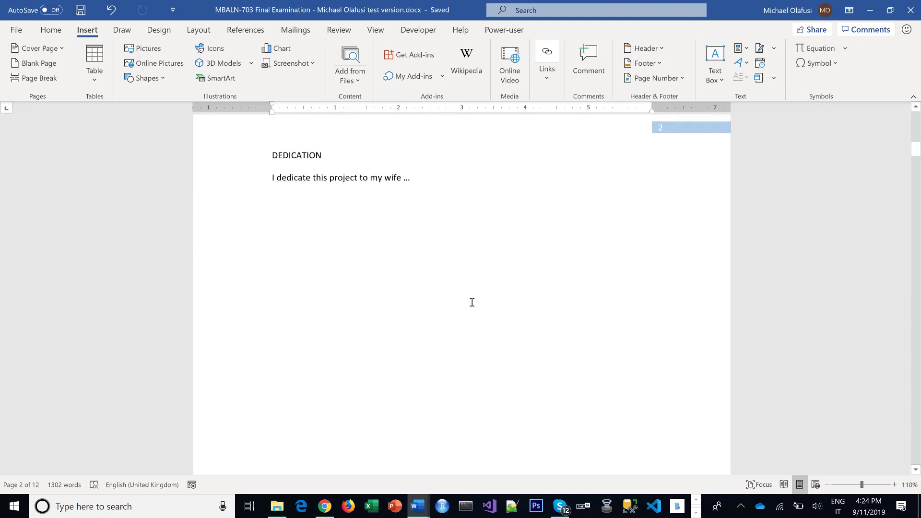
scroll("down", 3)
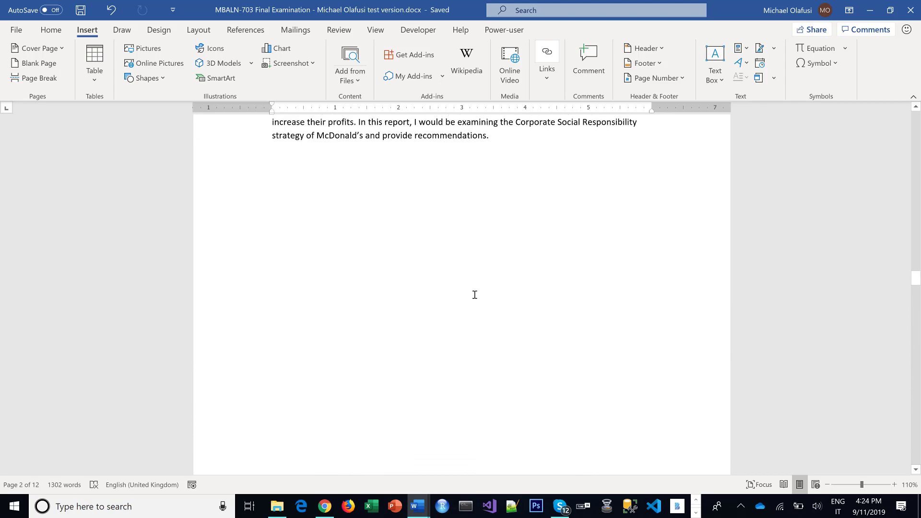
scroll("down", 3)
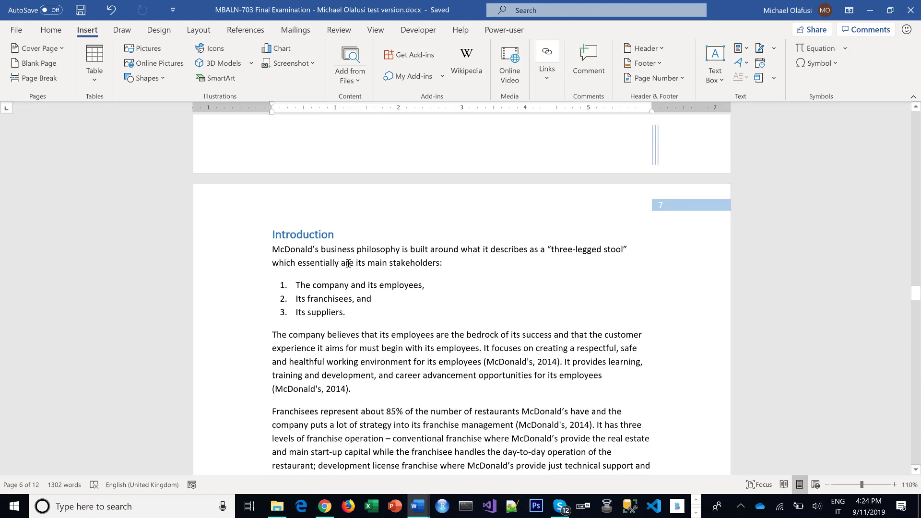
mouse_move(674, 218)
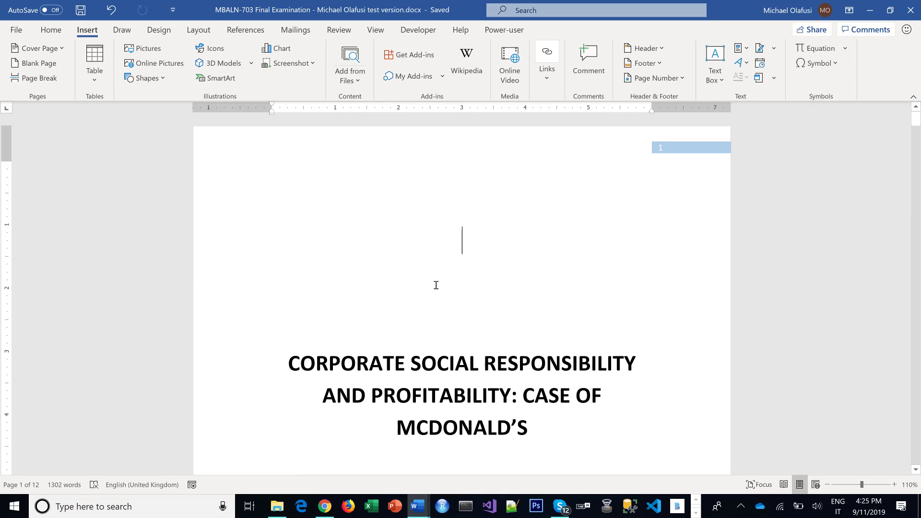
scroll("down", 3)
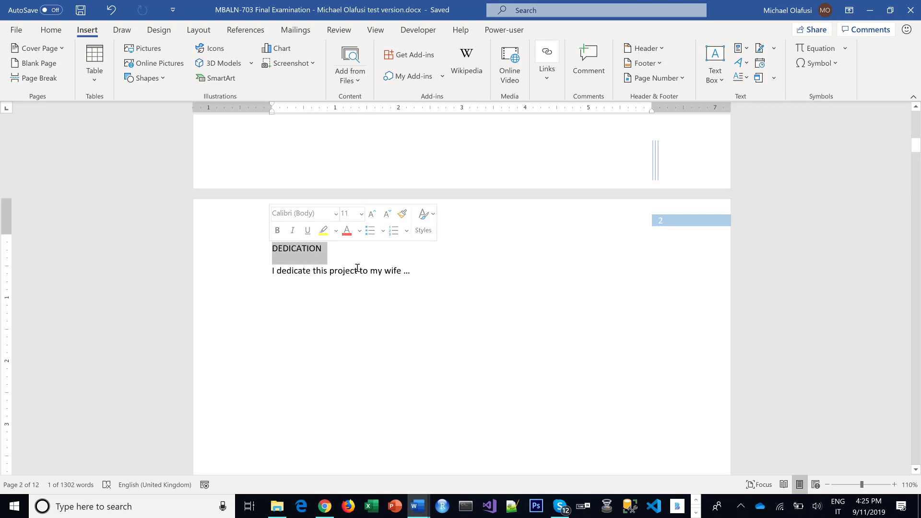
left_click(245, 29)
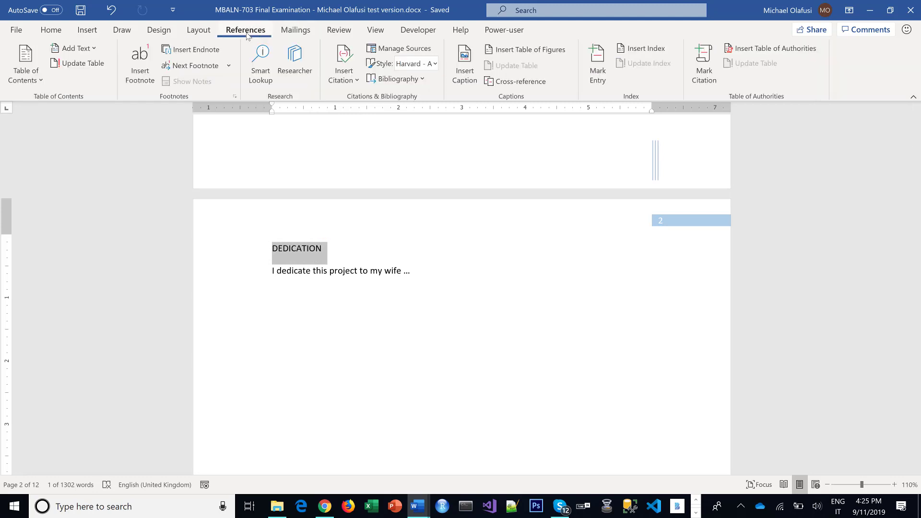
left_click(74, 48)
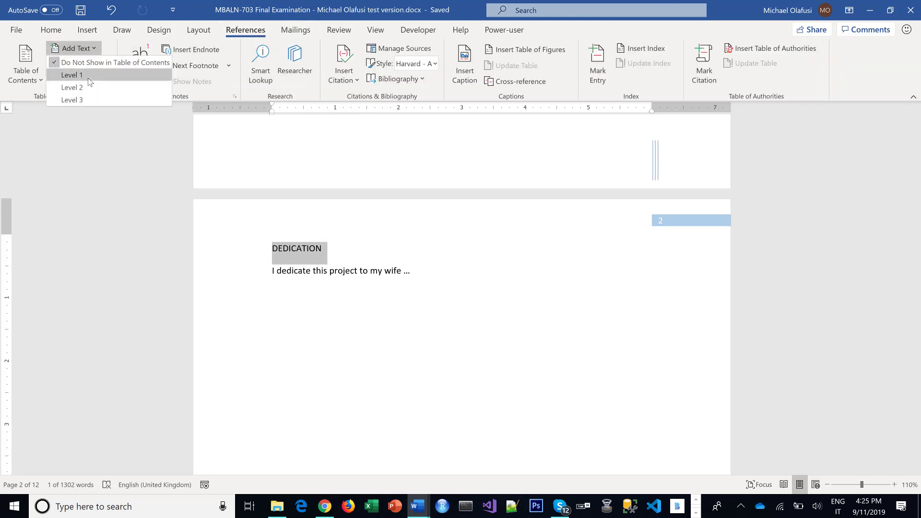
left_click(72, 75)
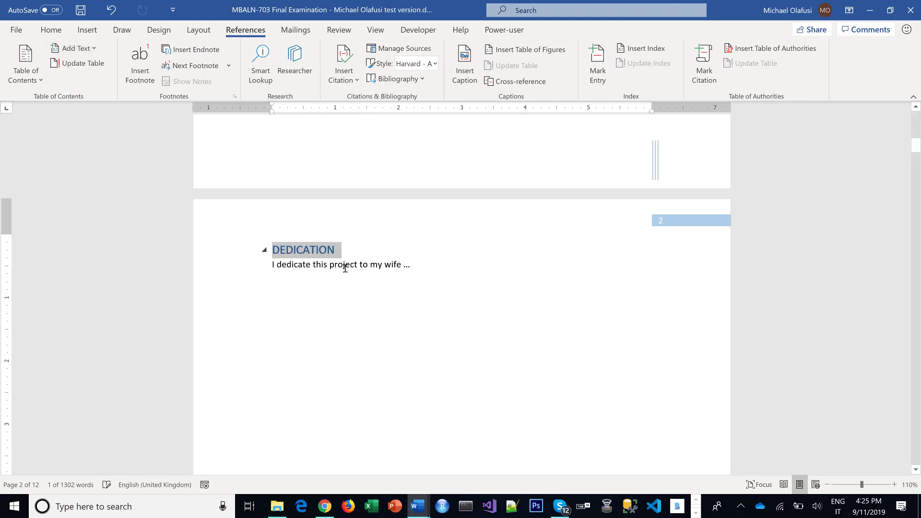
Mark the CERTIFICATION heading as a Table of Contents entry the same way
scroll("down", 3)
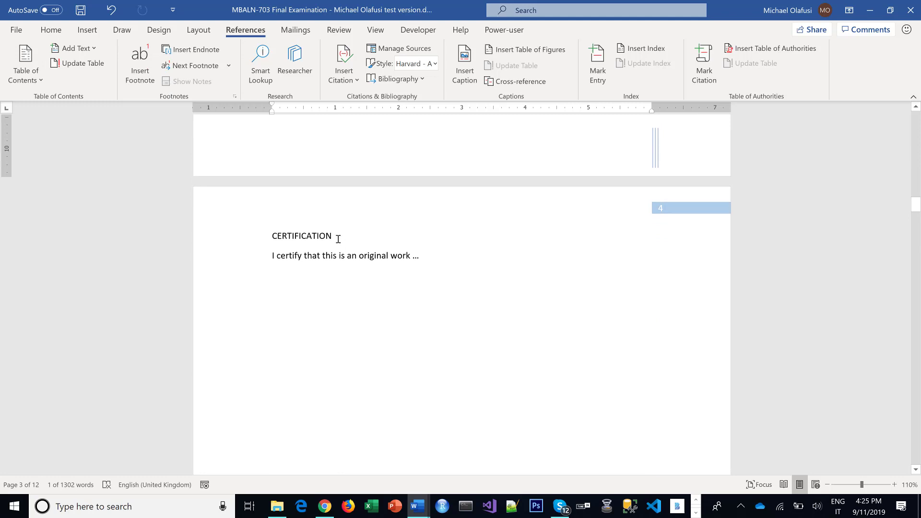
left_click(74, 48)
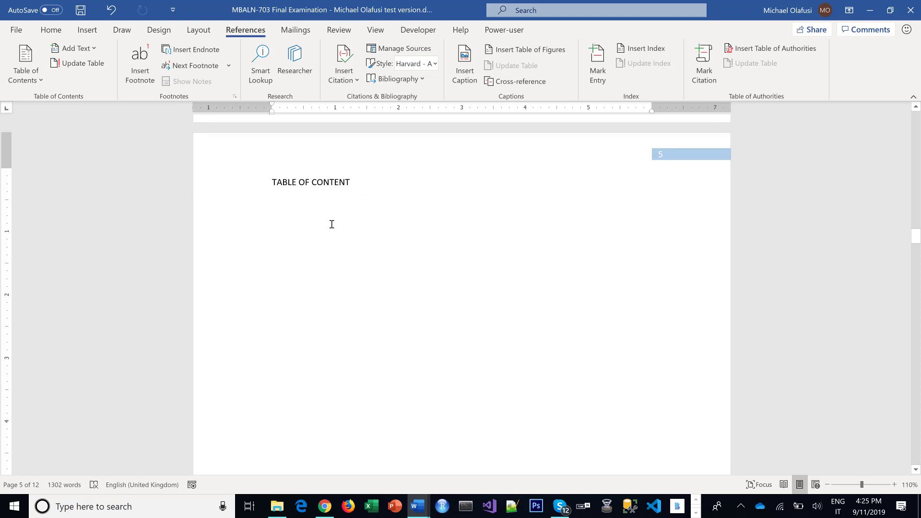
scroll("down", 3)
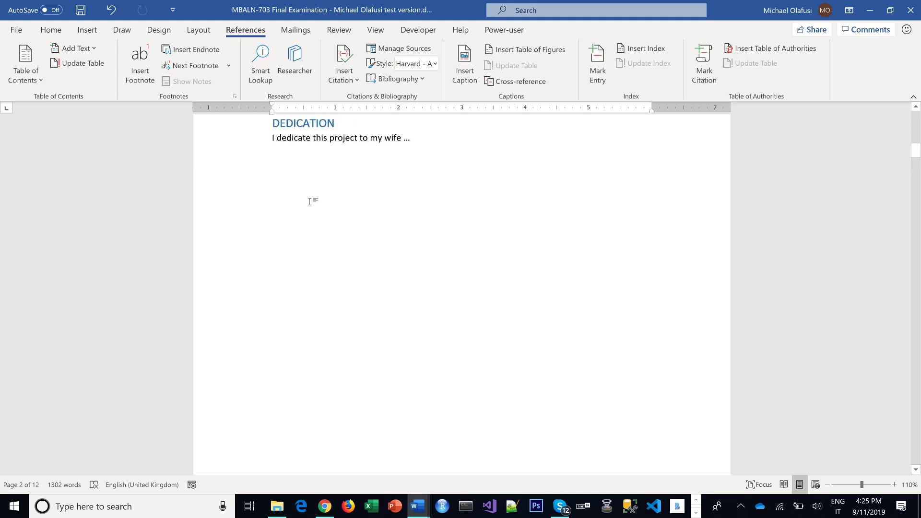
mouse_move(135, 94)
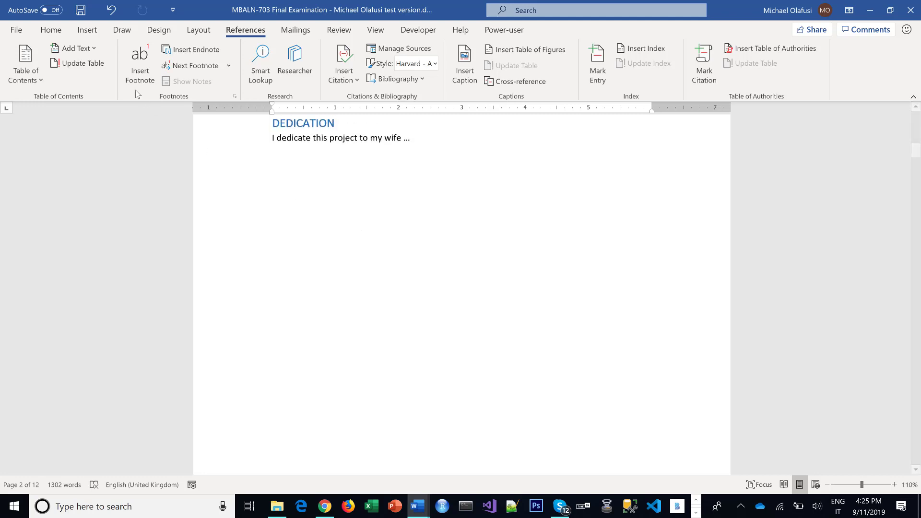
left_click(73, 48)
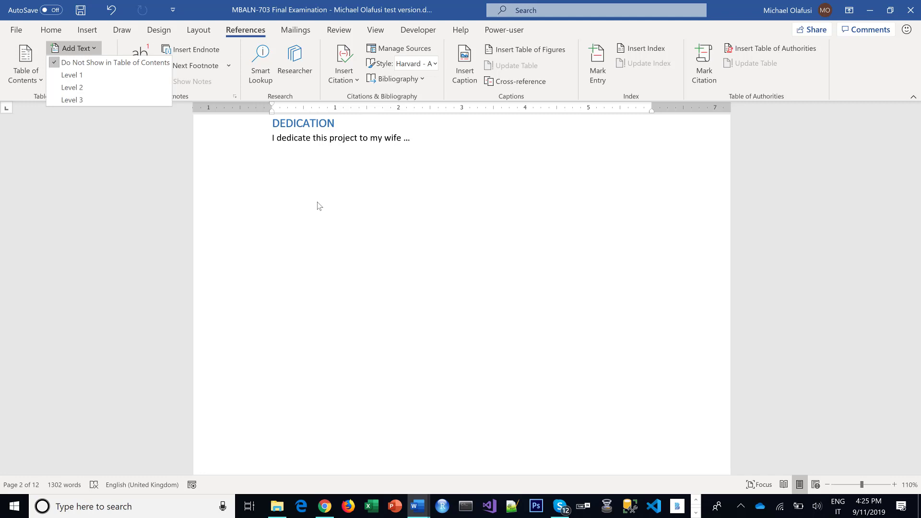
mouse_move(80, 87)
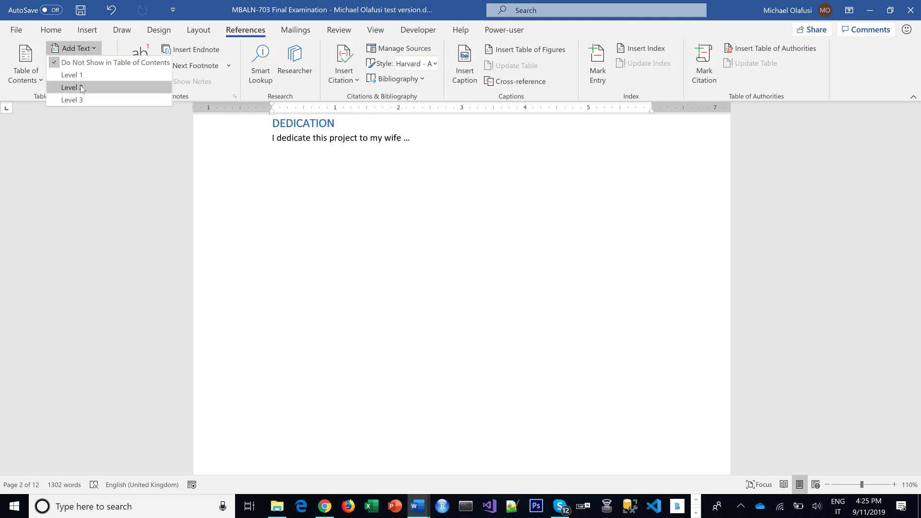
left_click(72, 75)
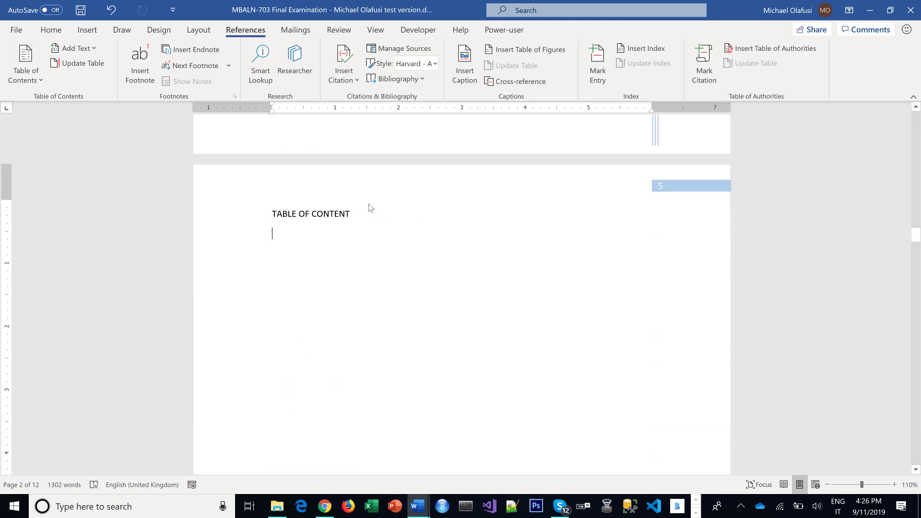
Delete the TABLE OF CONTENT placeholder and insert an automatic Table of Contents in its place
double_click(310, 213)
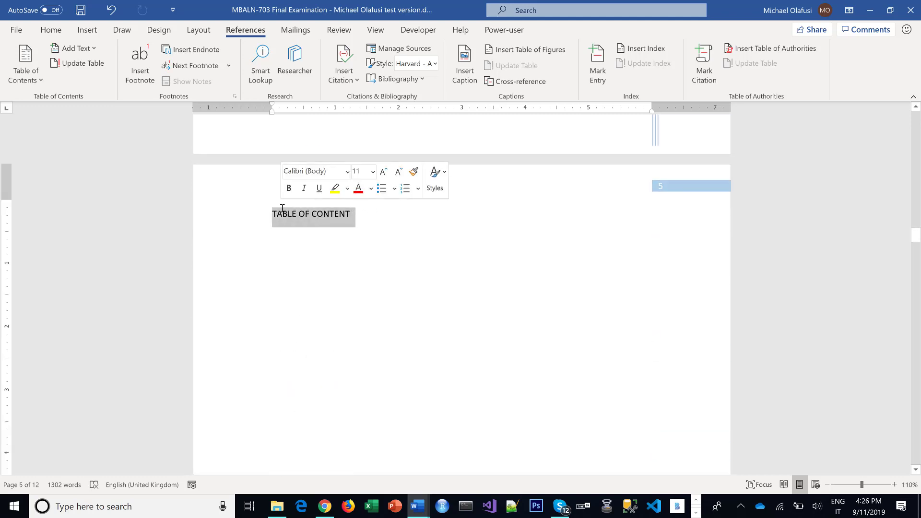
key("Delete")
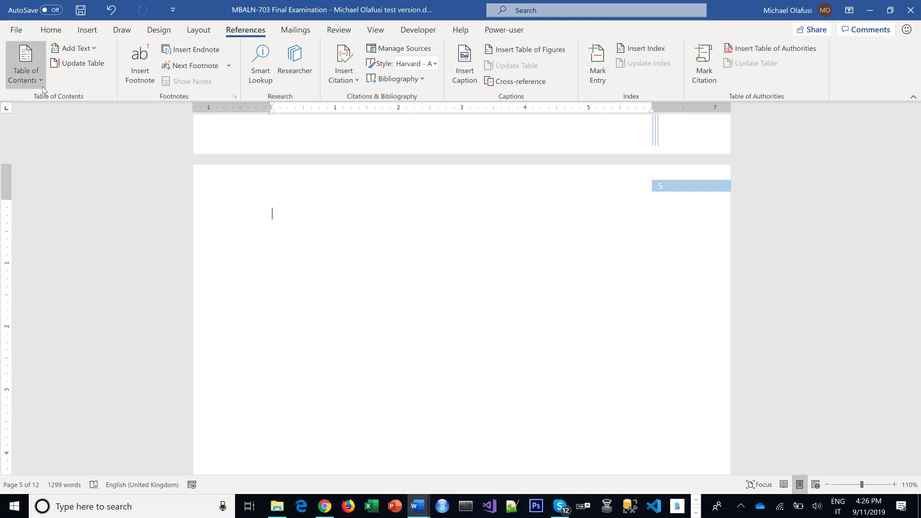
left_click(25, 63)
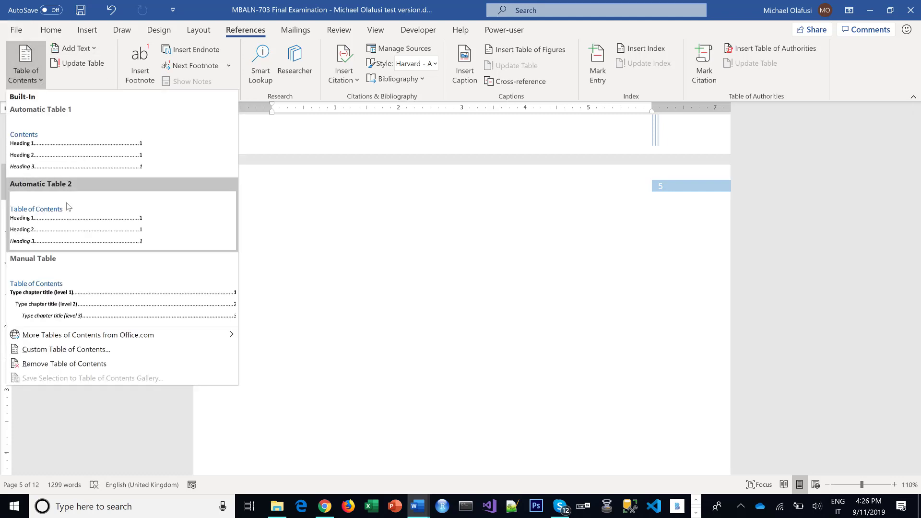
left_click(40, 220)
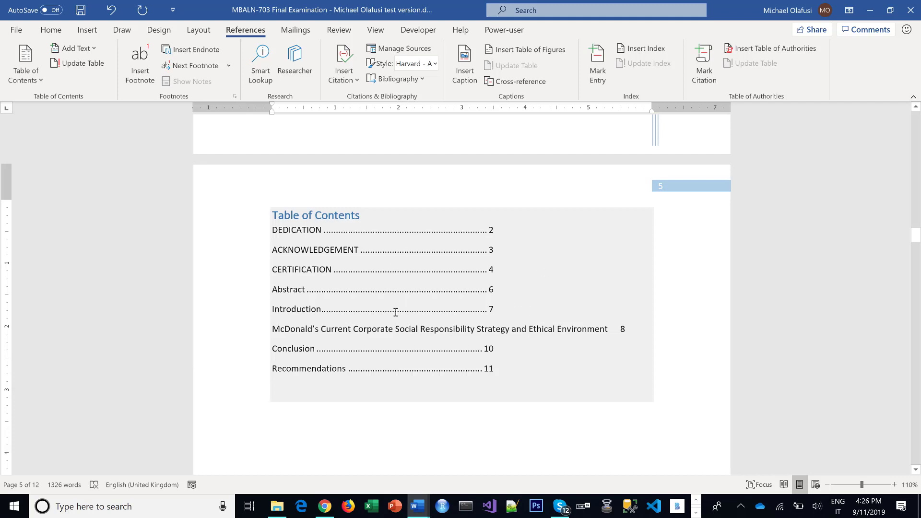
left_click(272, 407)
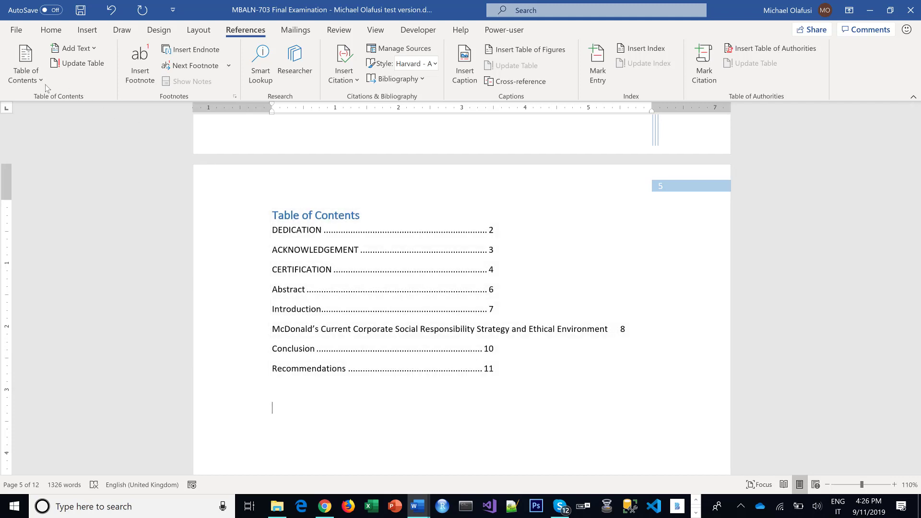
Replace the contents with the Simple format, dotted leaders and right-aligned page numbers
left_click(25, 64)
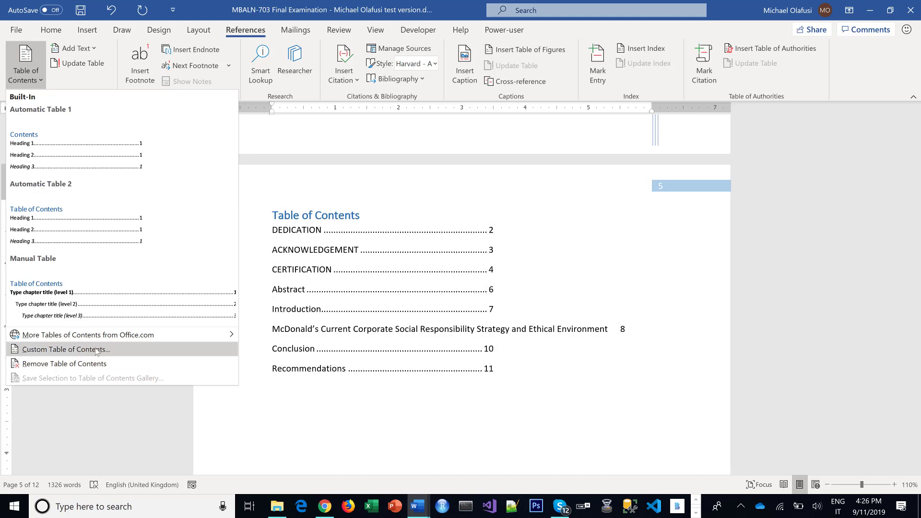
left_click(66, 349)
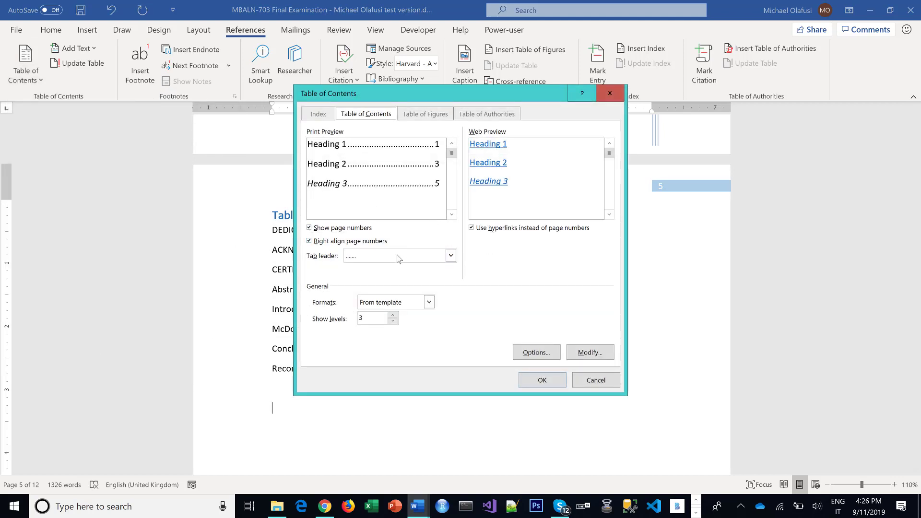
left_click(428, 302)
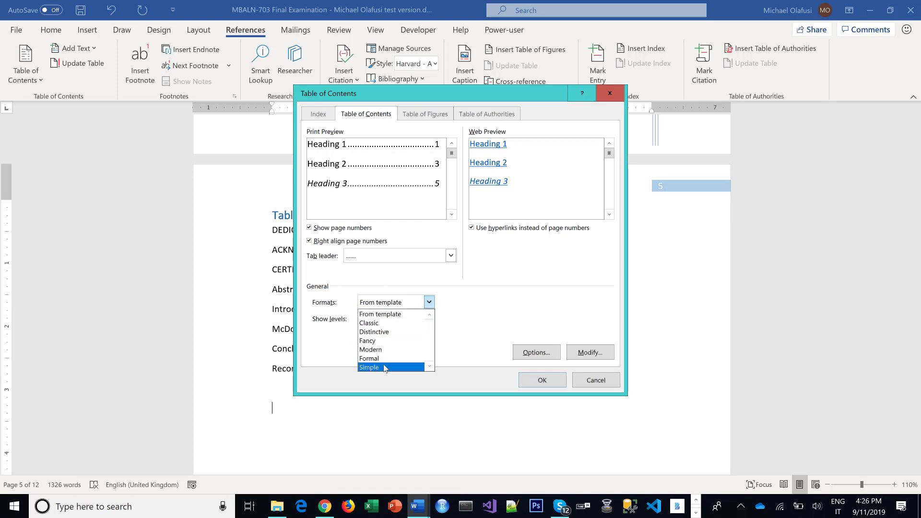
left_click(368, 368)
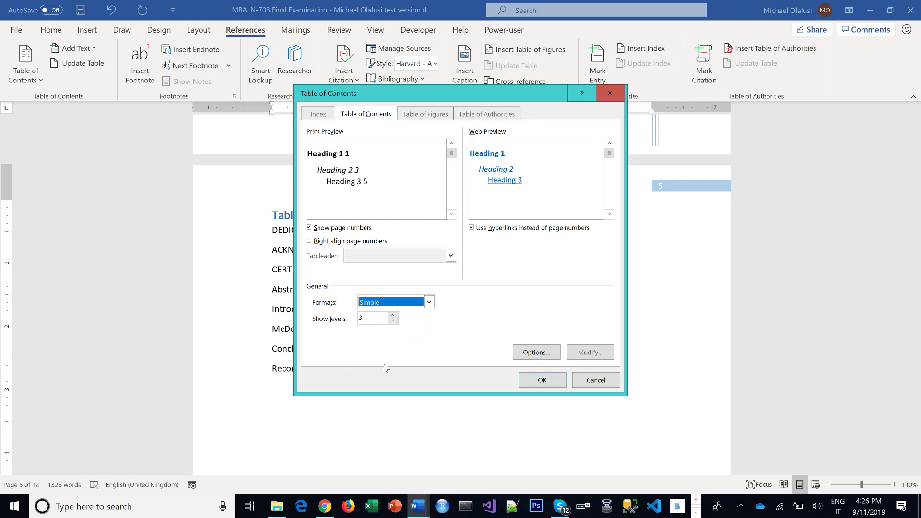
left_click(308, 241)
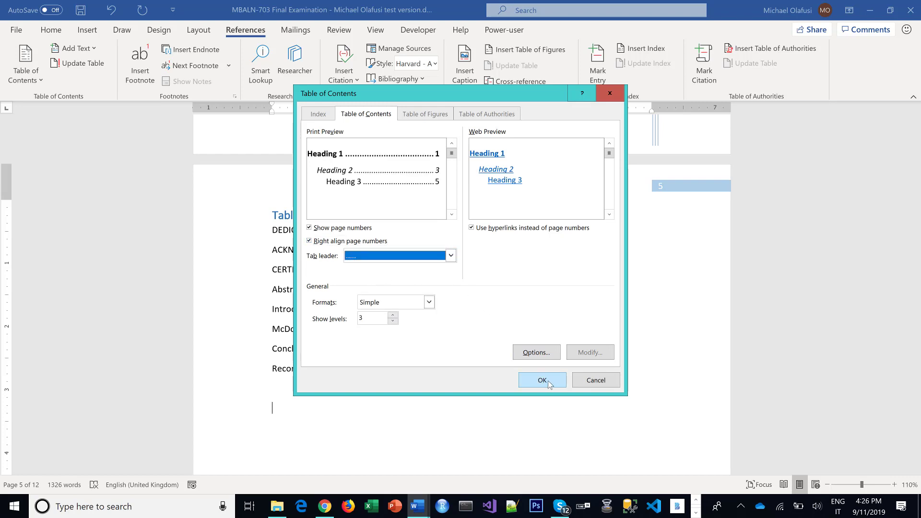
left_click(541, 380)
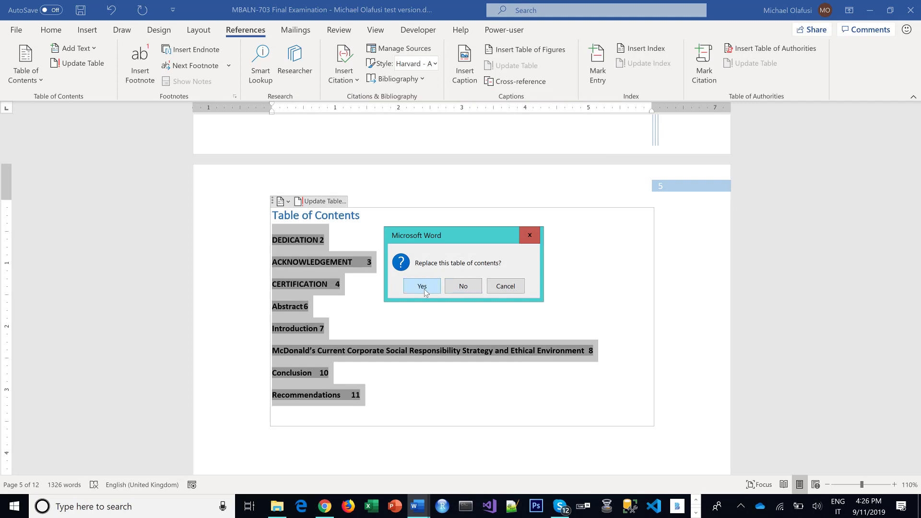
left_click(421, 286)
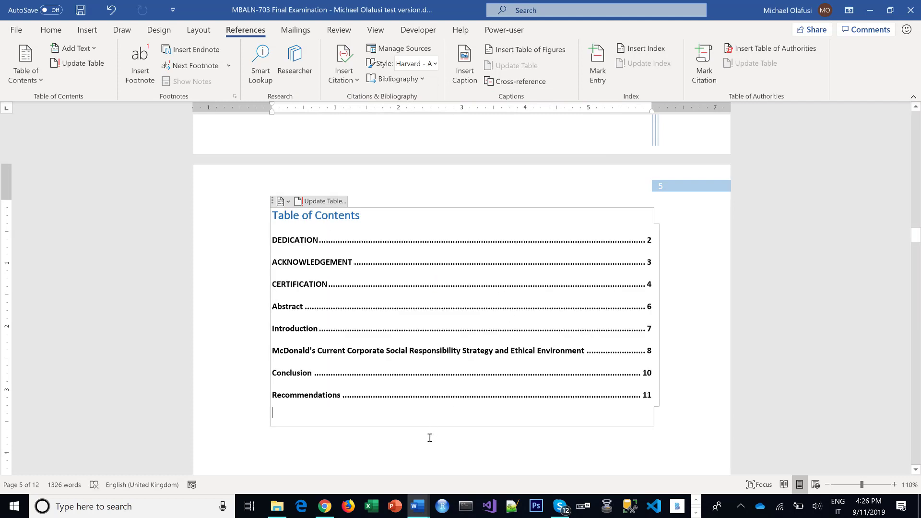
mouse_move(541, 300)
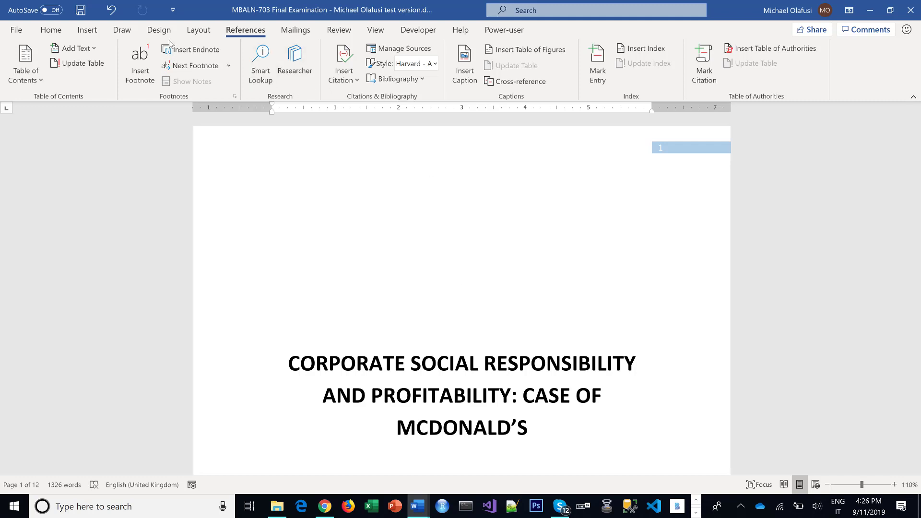
Review the Layout > Breaks options for a section break after the title page
left_click(197, 30)
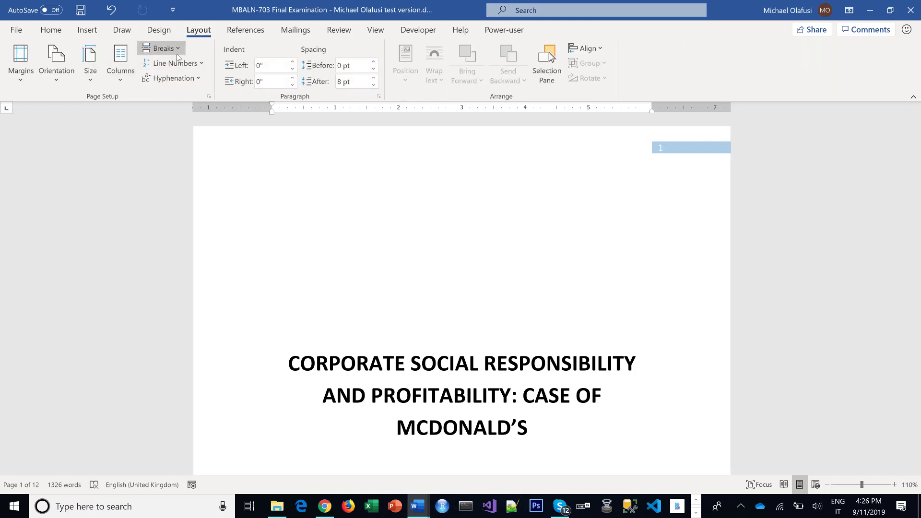
left_click(162, 48)
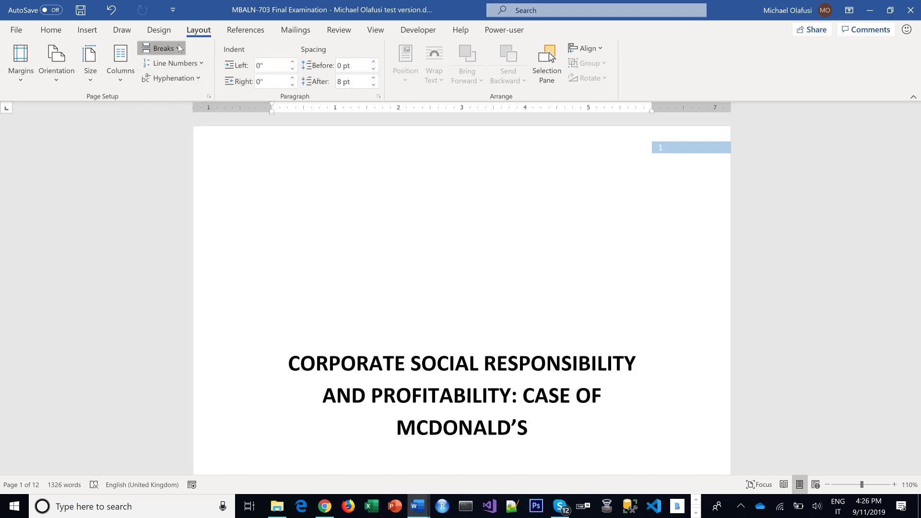
left_click(163, 47)
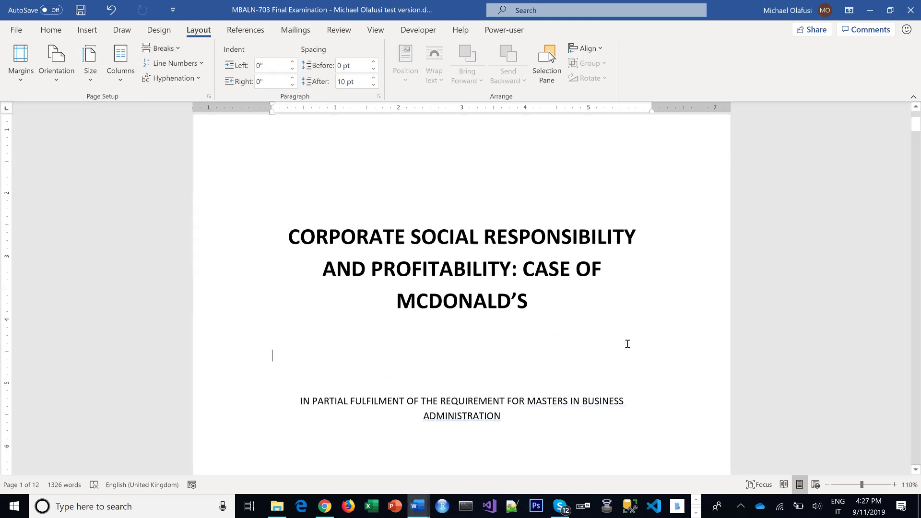
scroll("down", 3)
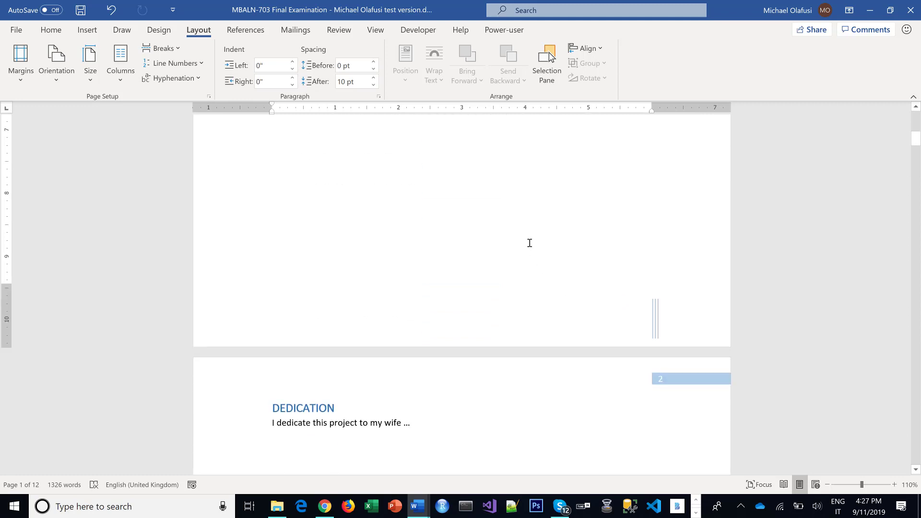
mouse_move(456, 398)
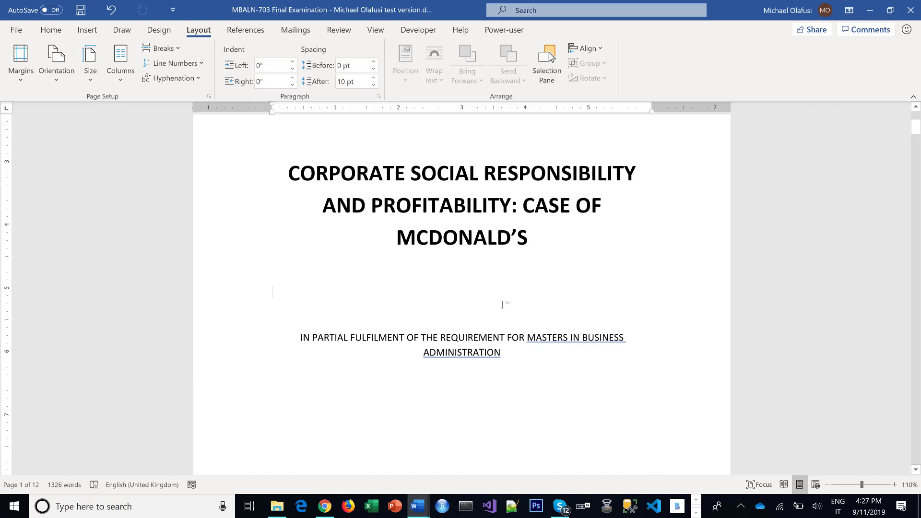
mouse_move(511, 313)
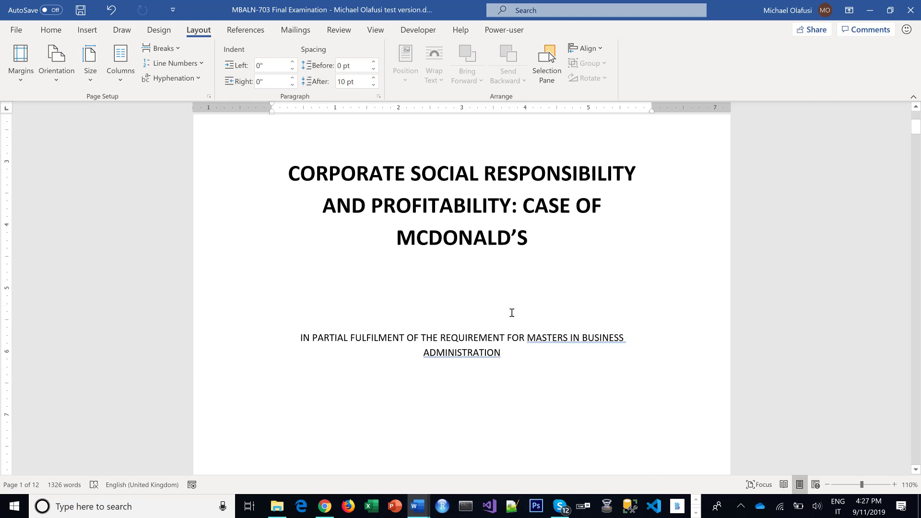
scroll("down", 3)
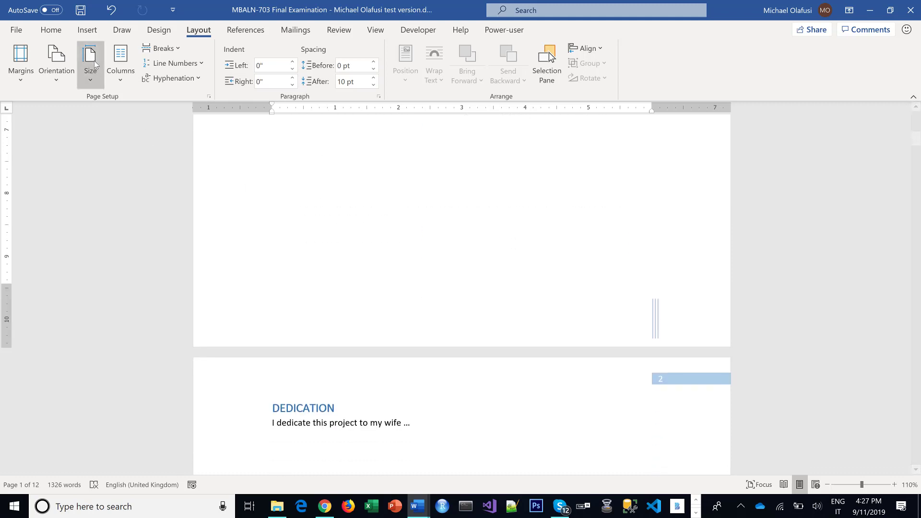
Insert a break after ADMINISTRATION so the Dedication page starts a new section
left_click(86, 29)
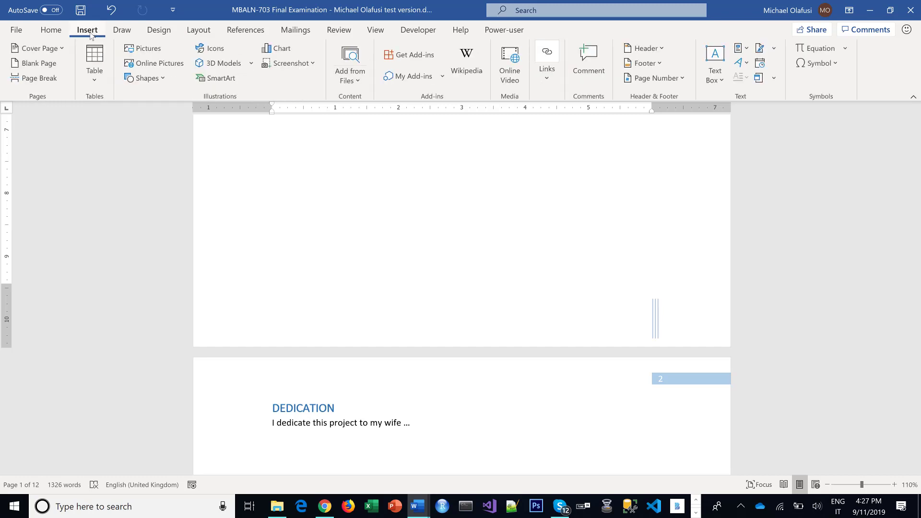
left_click(37, 48)
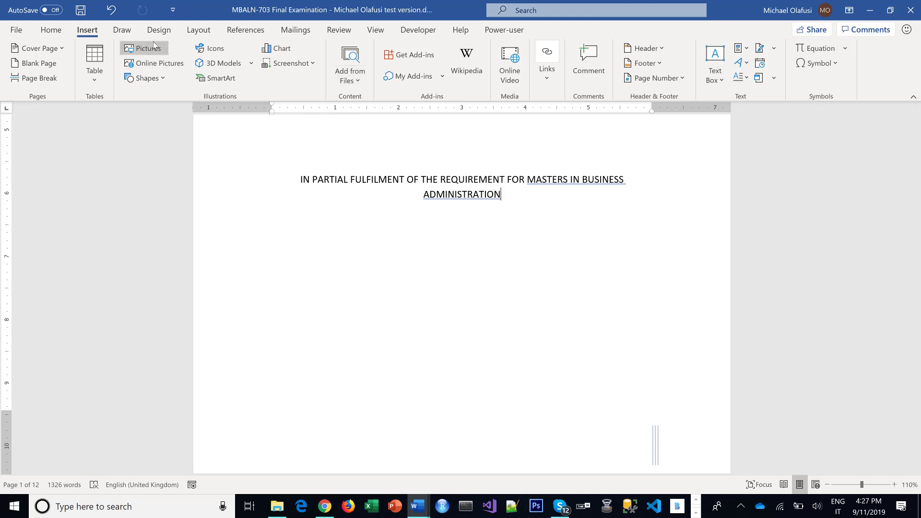
left_click(164, 48)
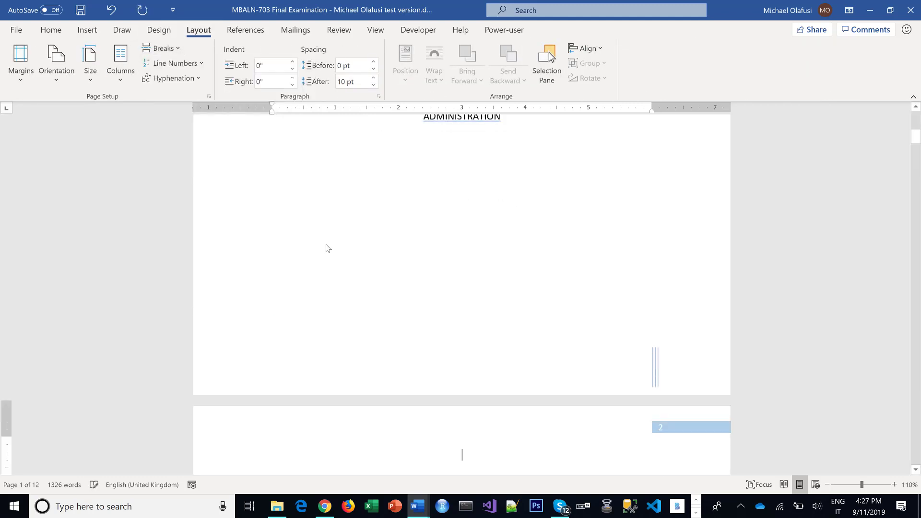
scroll("down", 3)
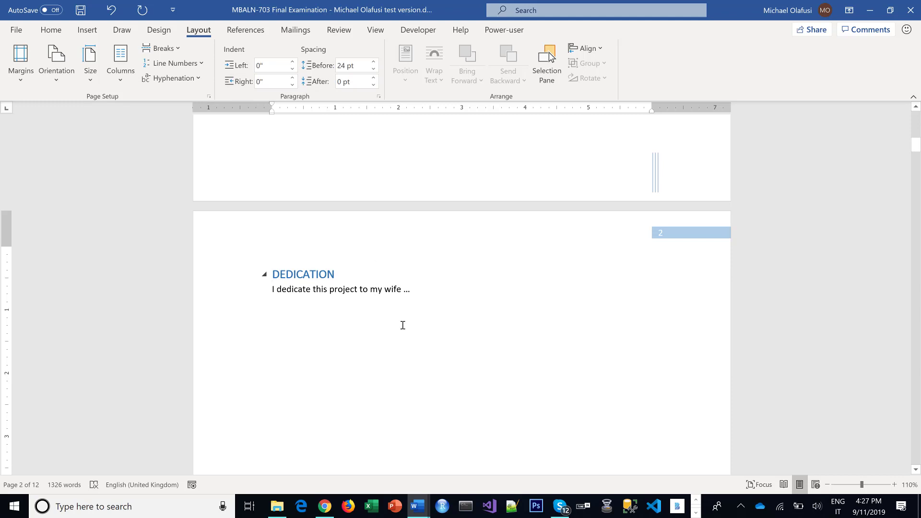
scroll("down", 3)
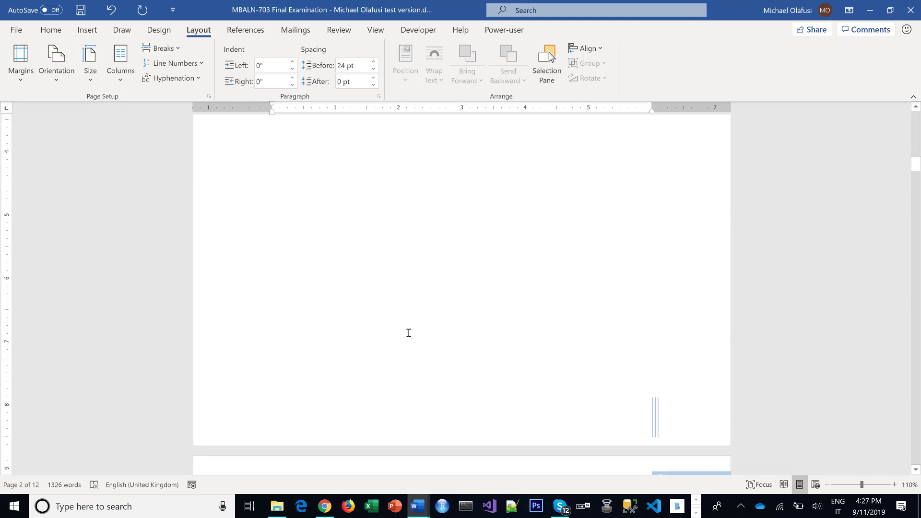
Enter header editing and select the page number box, moving to the Dedication page in Section 2
scroll("down", 3)
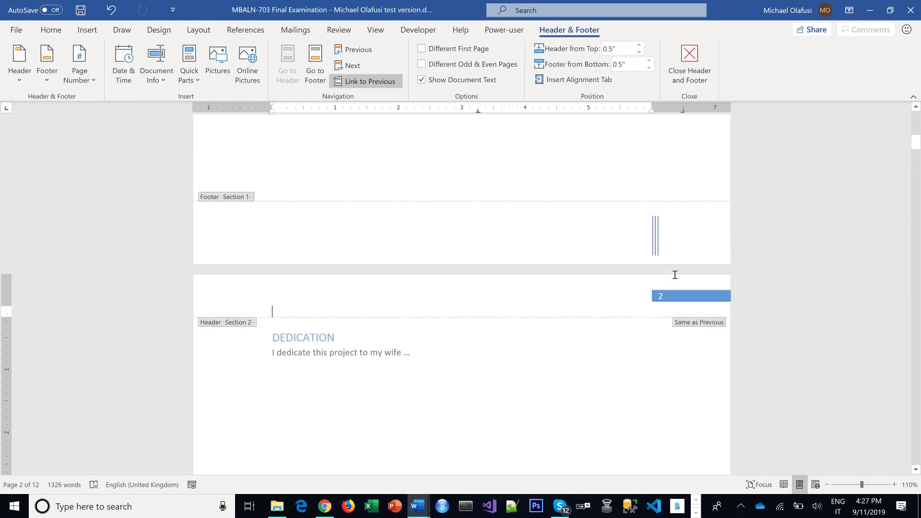
mouse_move(302, 300)
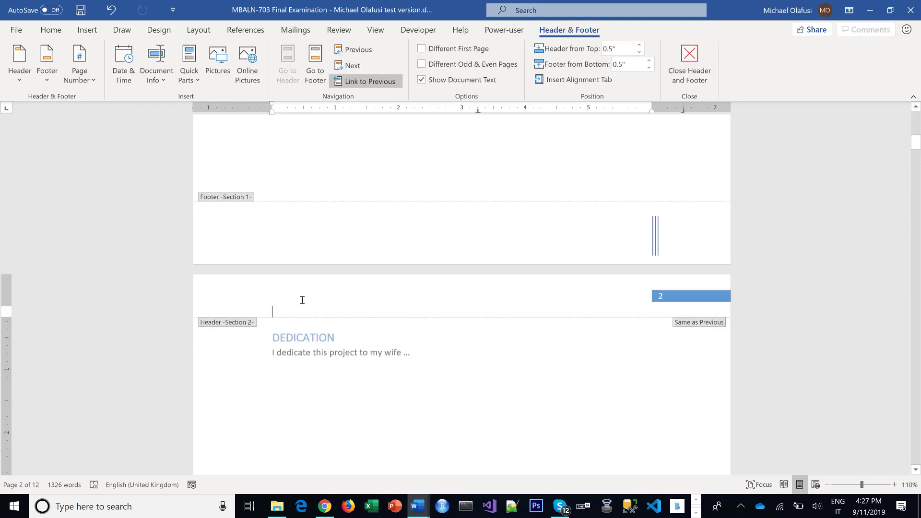
mouse_move(685, 310)
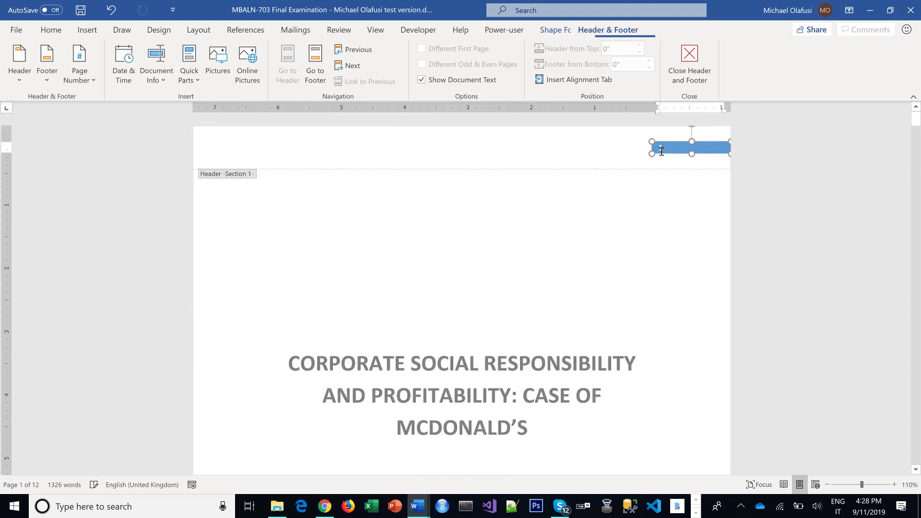
left_click(674, 154)
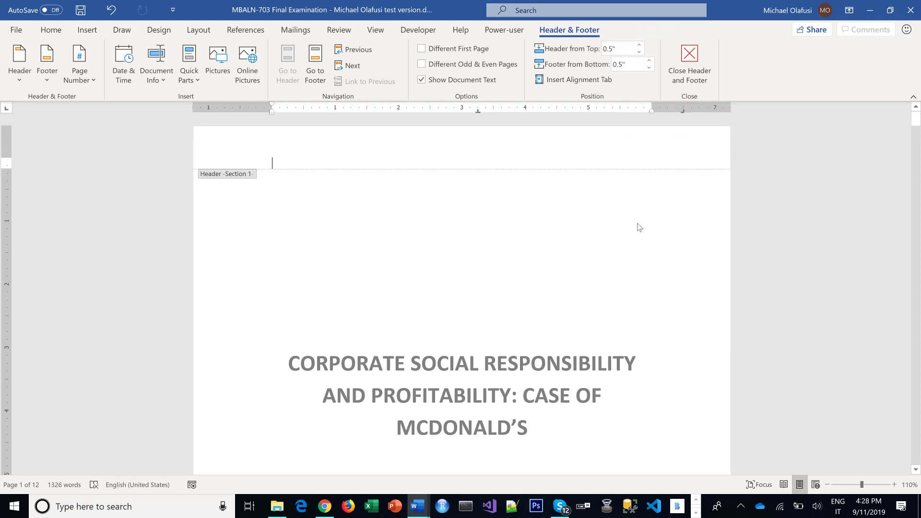
scroll("down", 3)
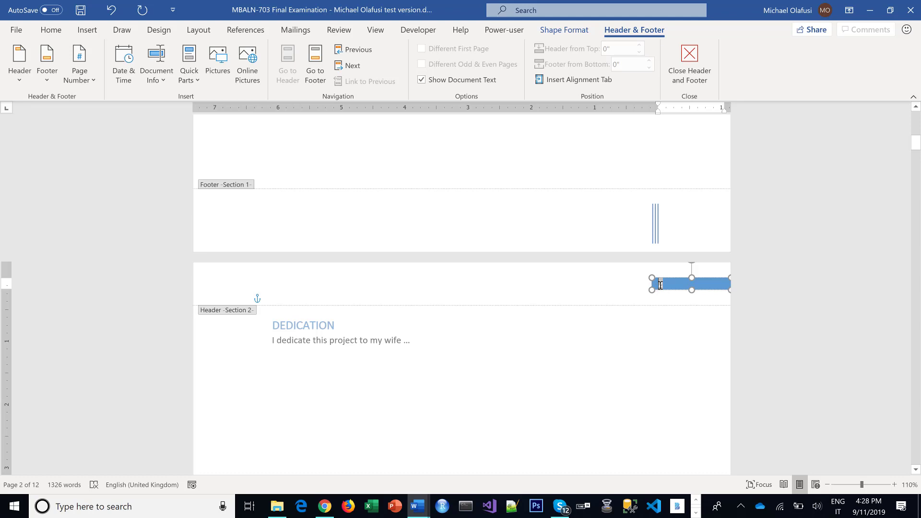
Format the Dedication section's page numbers as lowercase Roman numerals (i, ii, iii)
right_click(690, 285)
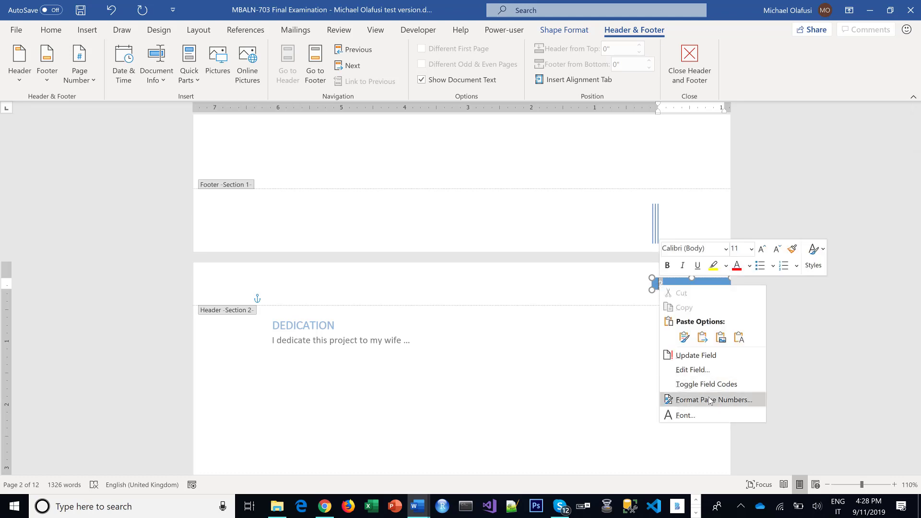
left_click(711, 399)
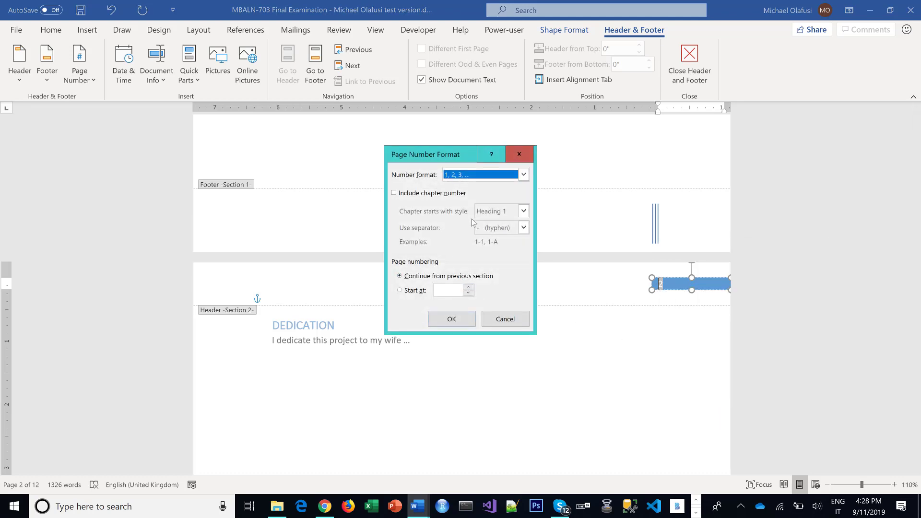
left_click(522, 173)
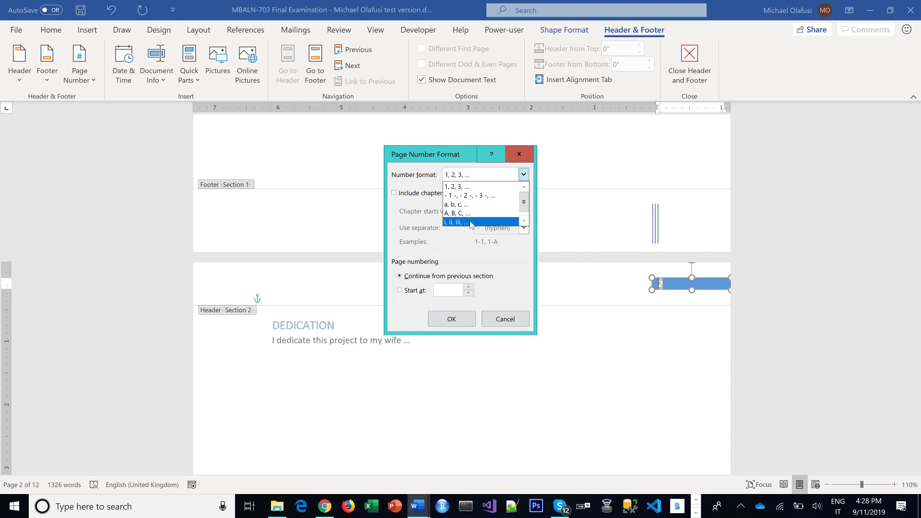
left_click(457, 221)
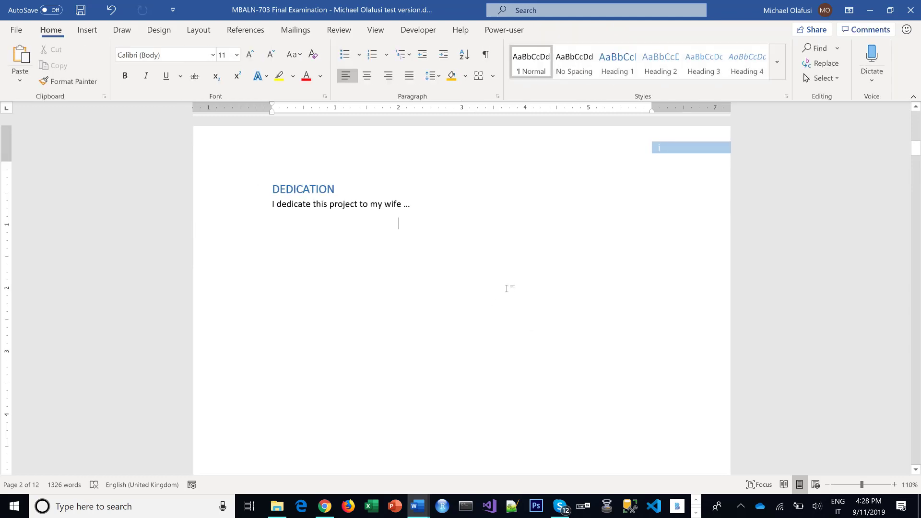
Insert a Next Page section break after the Abstract so the Introduction starts a new section
scroll("down", 3)
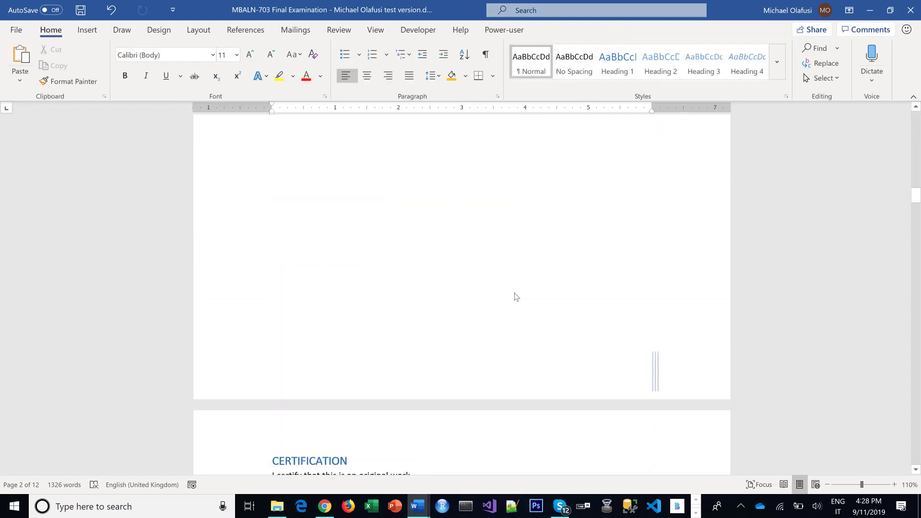
scroll("down", 3)
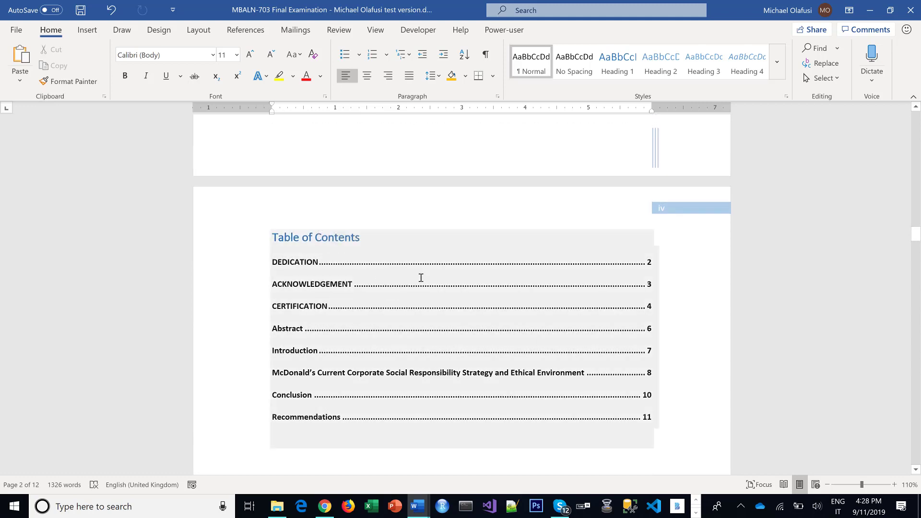
scroll("down", 3)
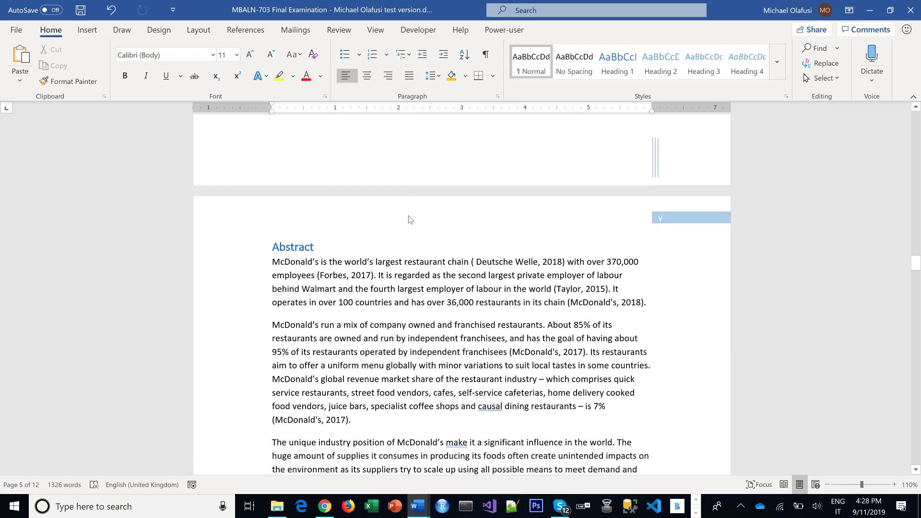
scroll("down", 3)
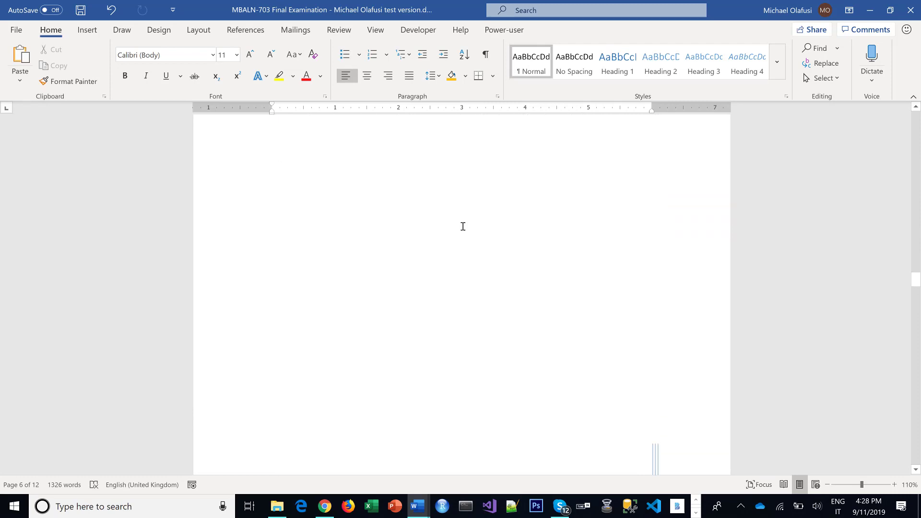
scroll("down", 3)
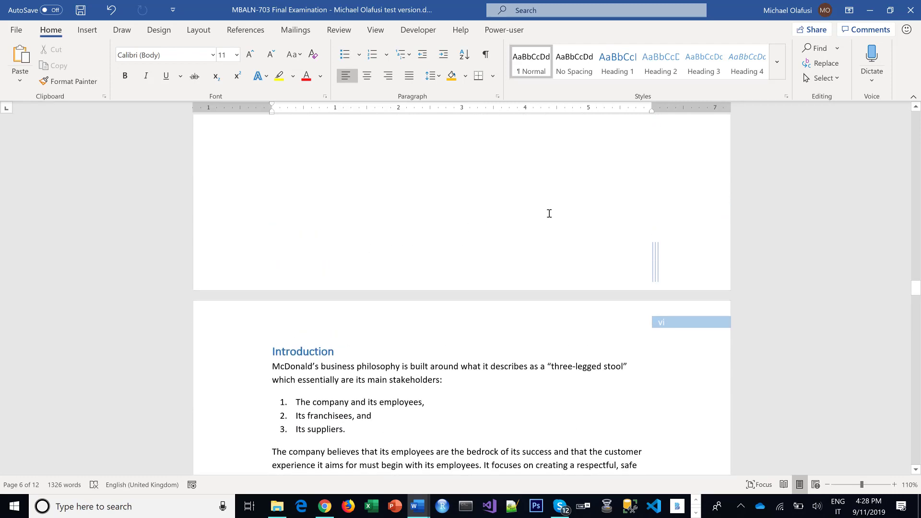
mouse_move(524, 223)
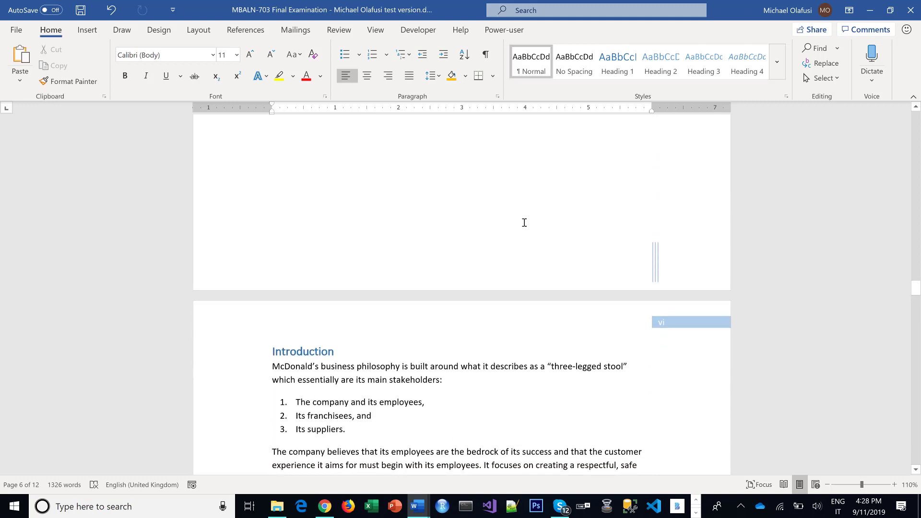
scroll("down", 3)
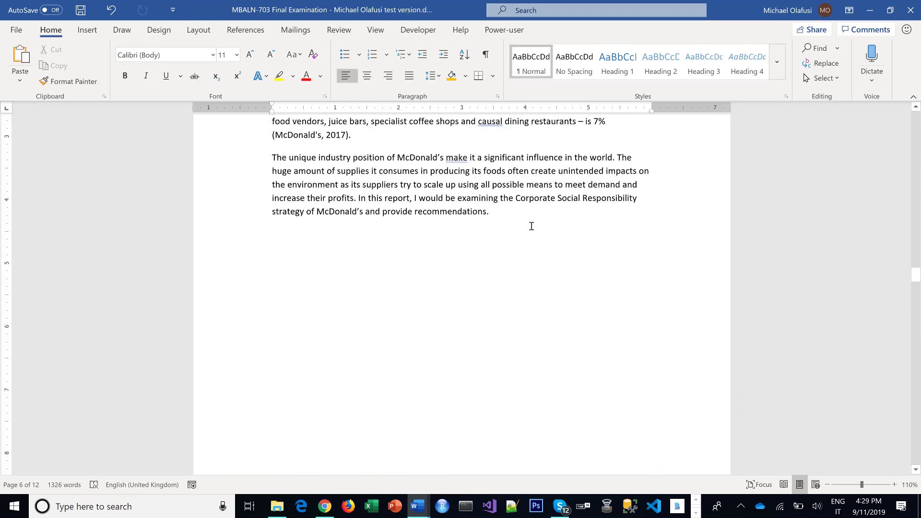
left_click(198, 29)
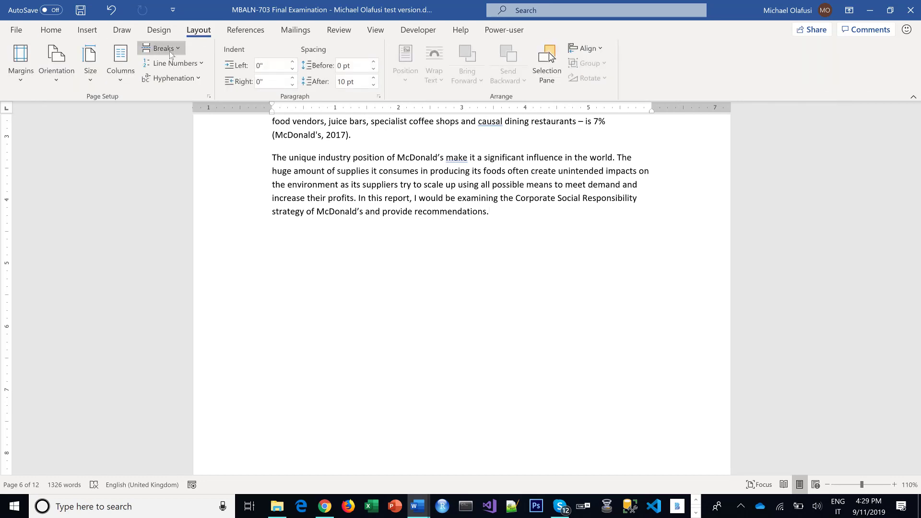
left_click(163, 48)
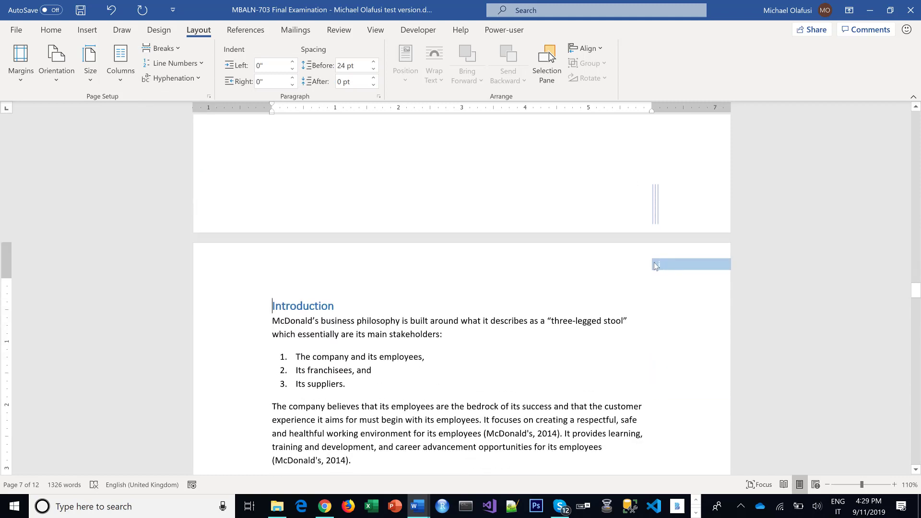
mouse_move(677, 271)
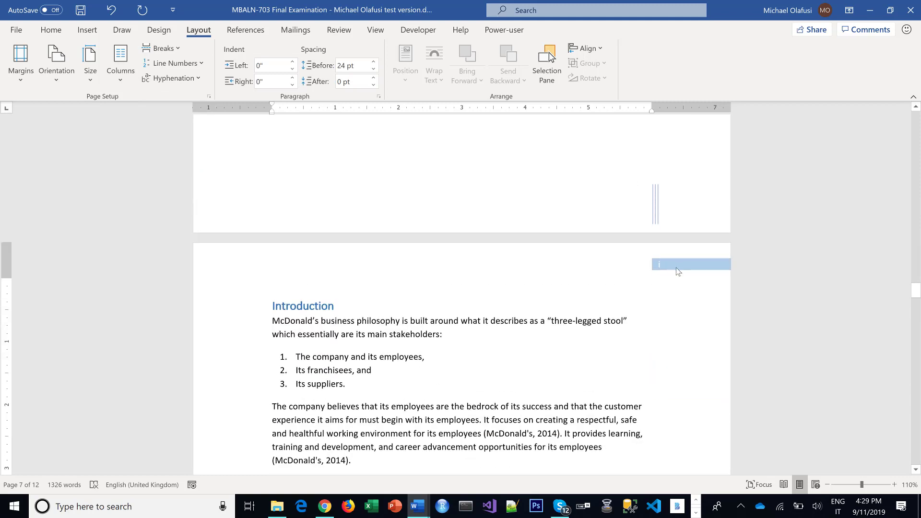
Set the Introduction section's page numbers to restart with Start at instead of continuing
double_click(691, 263)
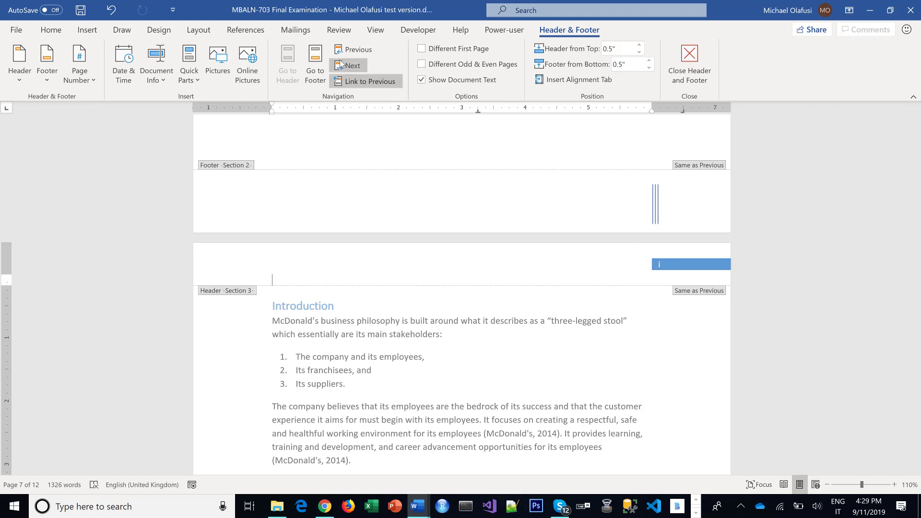
scroll("down", 3)
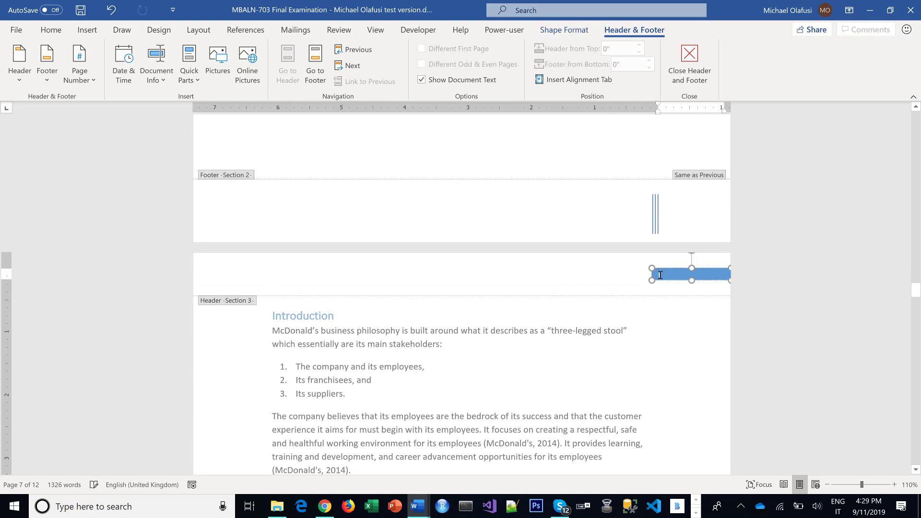
right_click(690, 274)
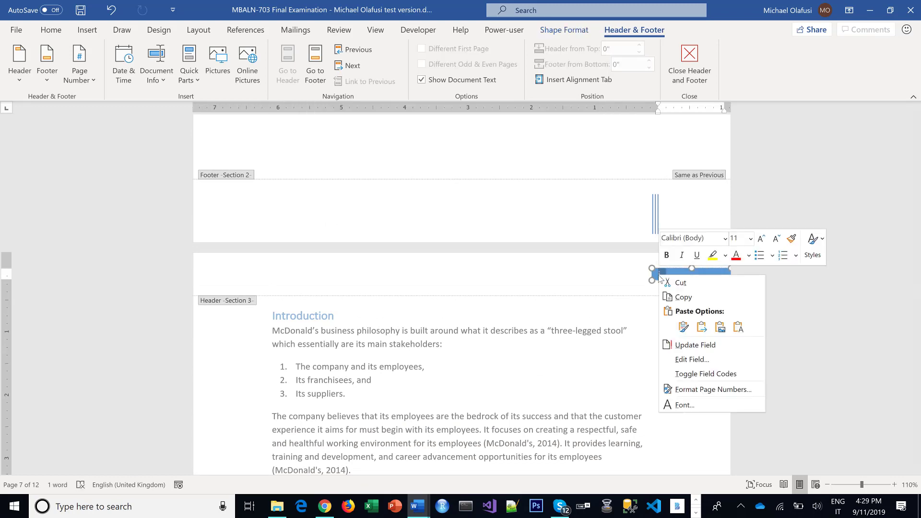
left_click(713, 389)
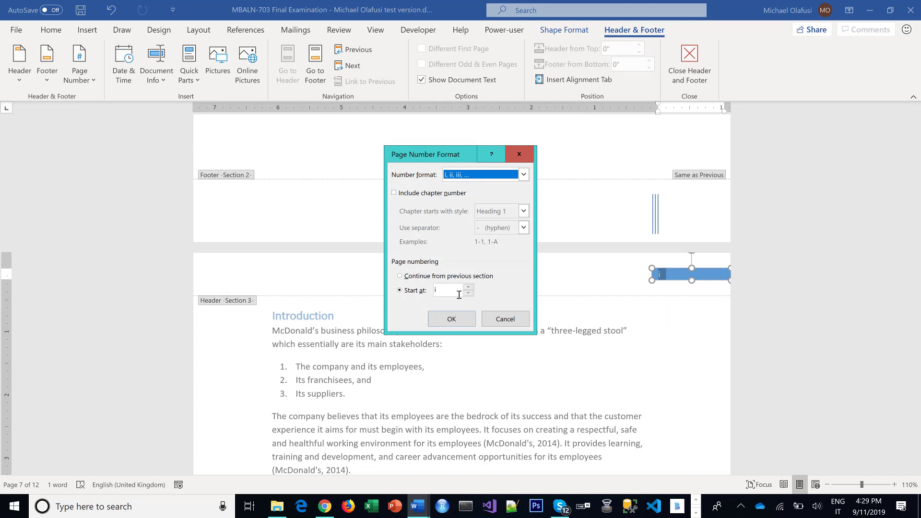
left_click(521, 175)
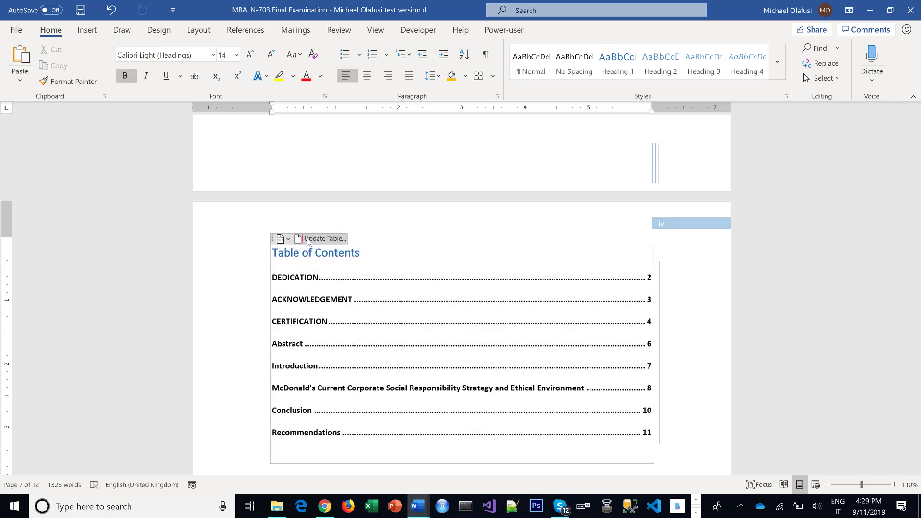
Update the entire Table of Contents so entries show Roman front-matter and Arabic body page numbers
left_click(323, 239)
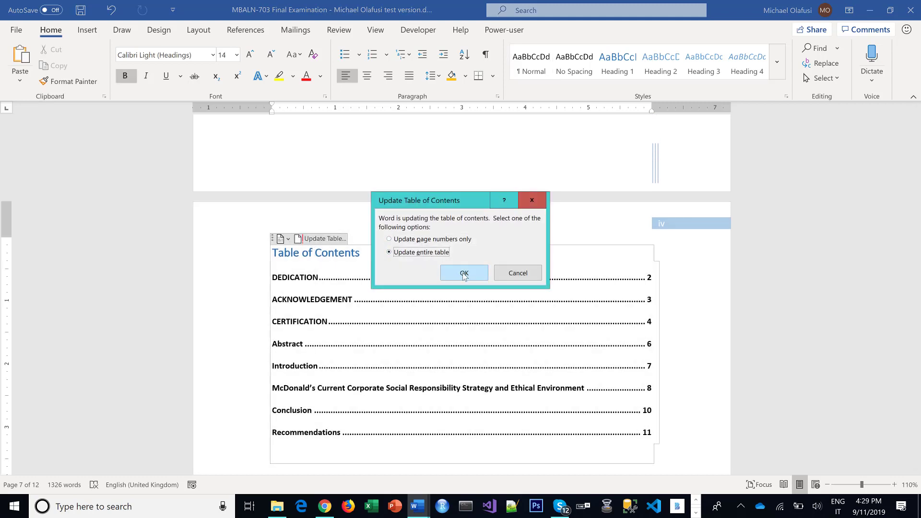
left_click(464, 273)
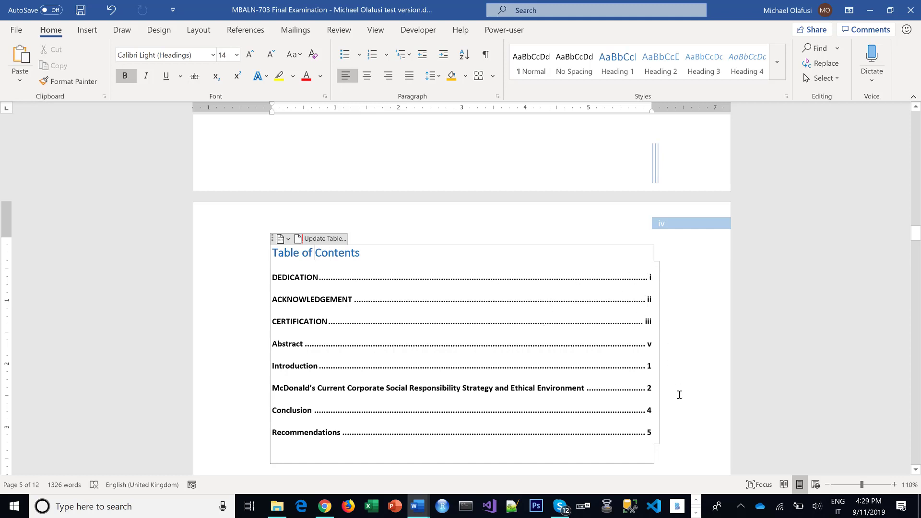
scroll("down", 3)
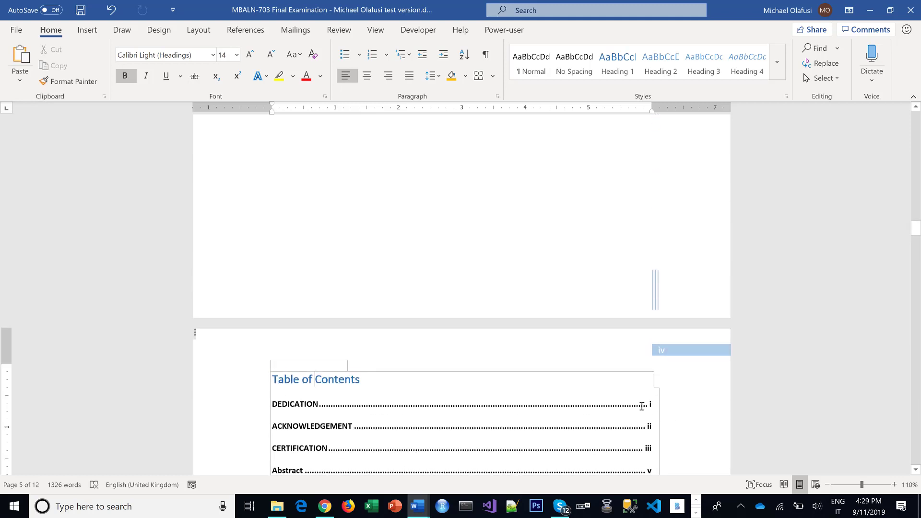